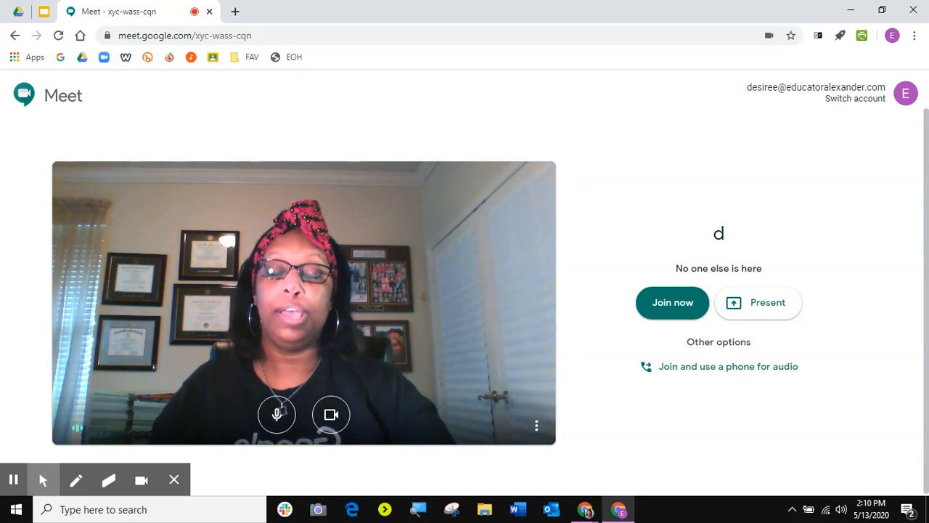
{"action": "mouse_move", "coordinate": [668, 311]}
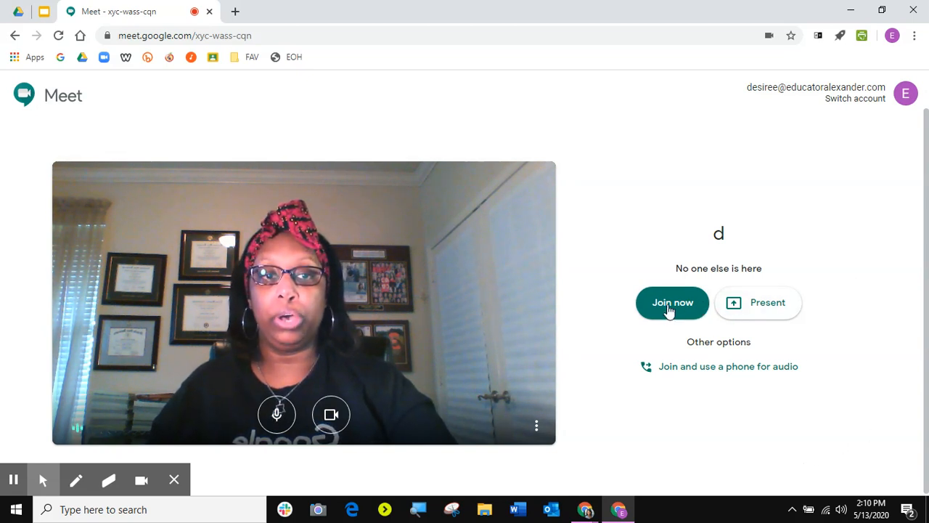
- Join the meeting and dismiss the joining-info card
{"action": "left_click", "coordinate": [671, 302]}
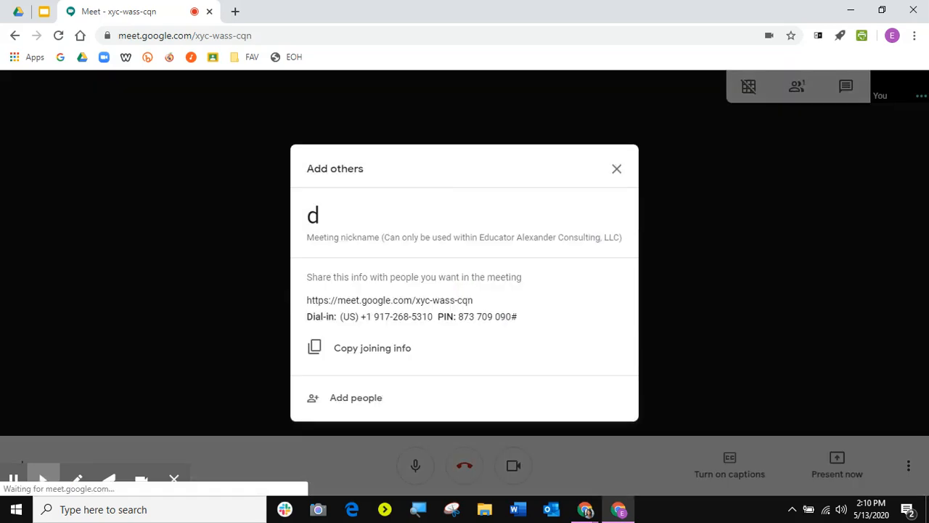
{"action": "left_click", "coordinate": [616, 168]}
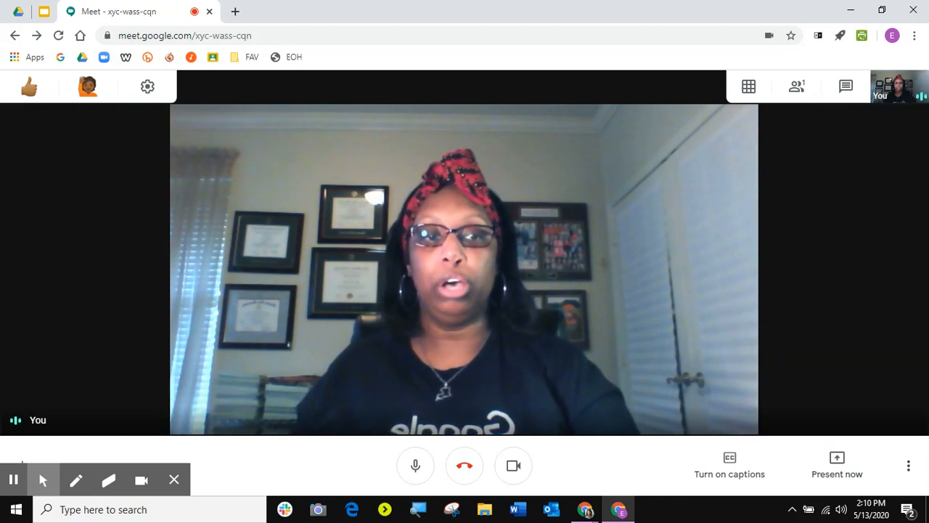
- Bring up the Present now choices from the bottom bar
{"action": "left_click", "coordinate": [836, 465]}
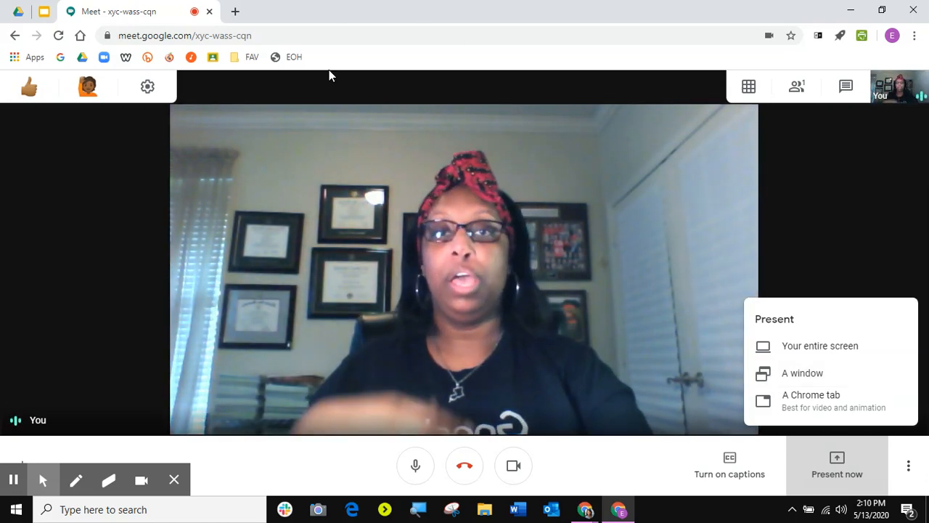
{"action": "mouse_move", "coordinate": [526, 372]}
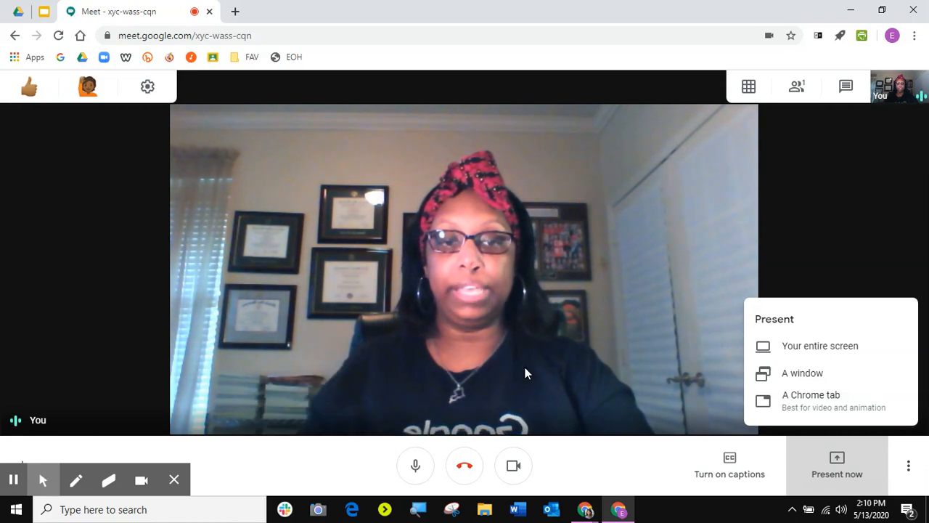
{"action": "mouse_move", "coordinate": [587, 508]}
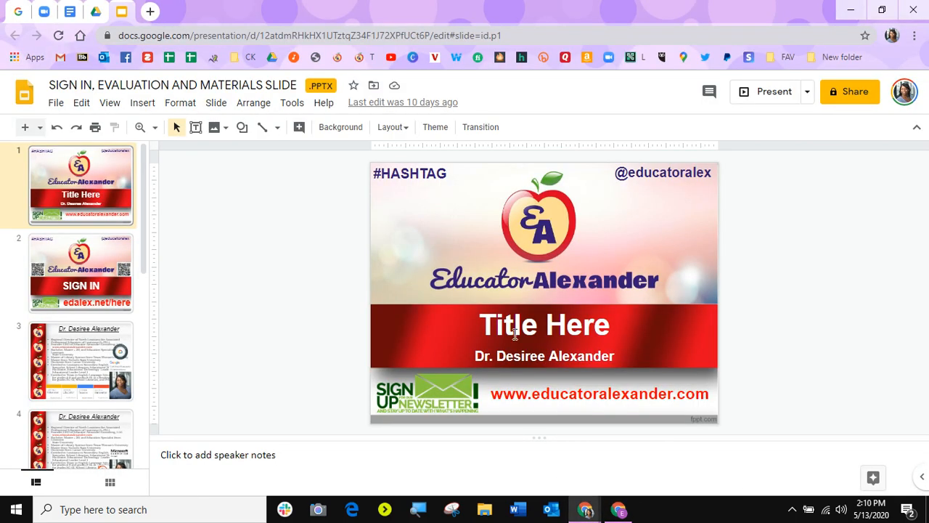
{"action": "mouse_move", "coordinate": [588, 285]}
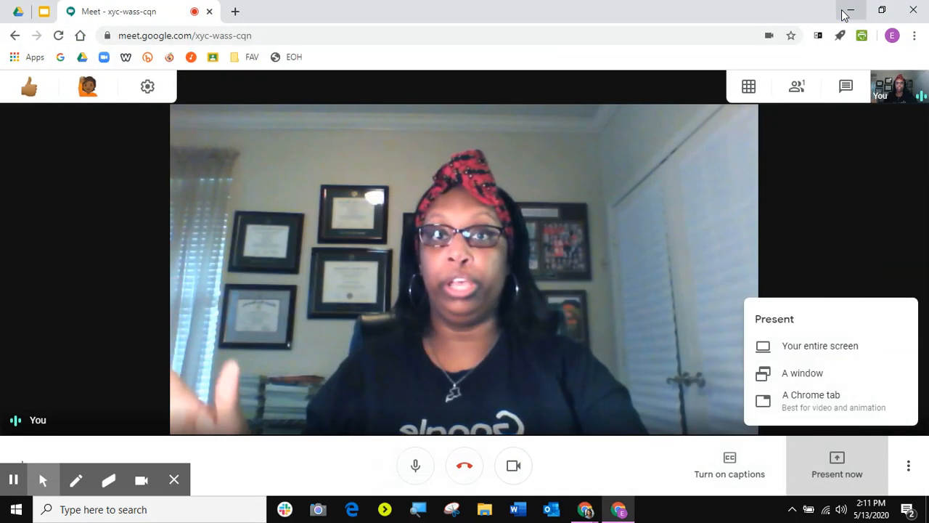
{"action": "mouse_move", "coordinate": [851, 13]}
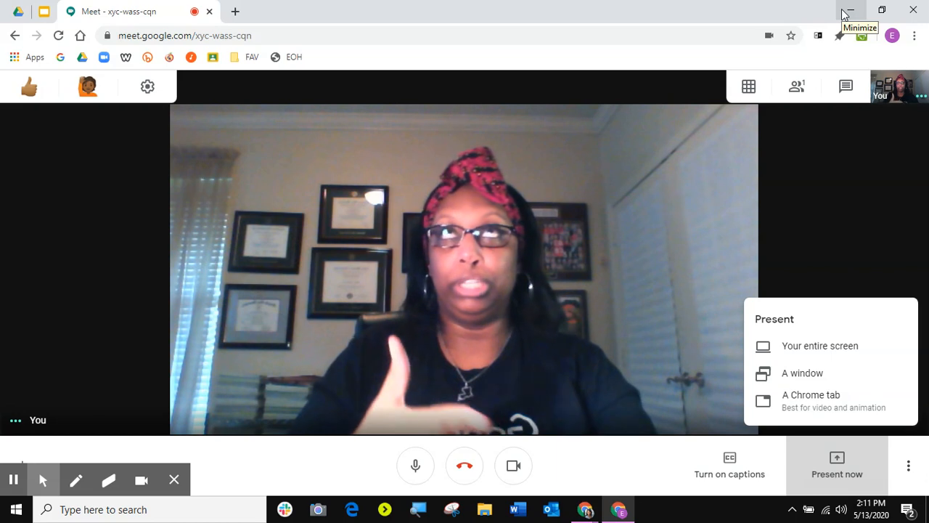
{"action": "mouse_move", "coordinate": [792, 378]}
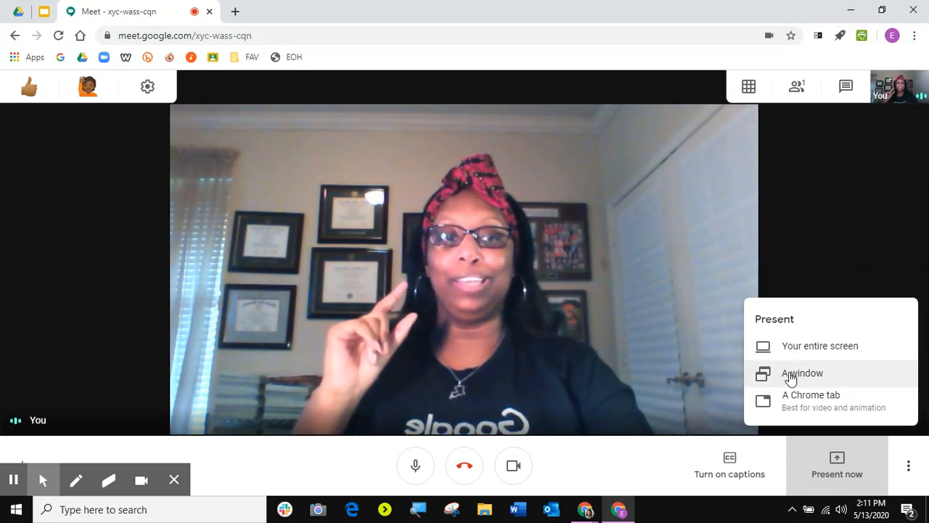
- Share the SIGN IN, EVALUATION Slides window with everyone and bring up the meeting chat
{"action": "left_click", "coordinate": [801, 374]}
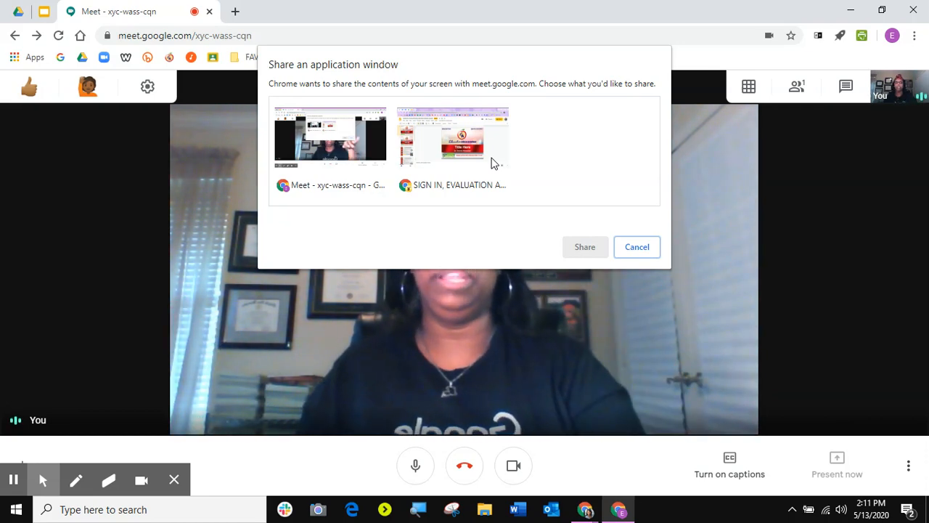
{"action": "left_click", "coordinate": [453, 138]}
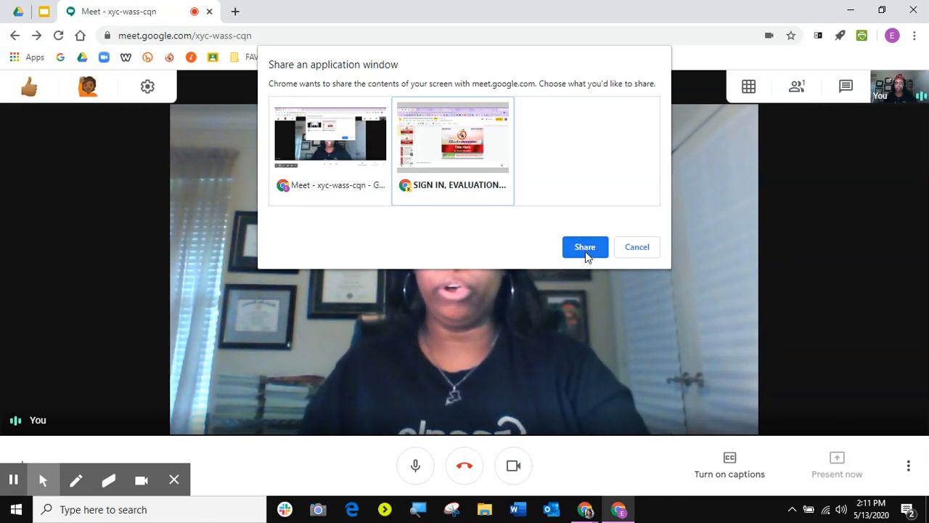
{"action": "left_click", "coordinate": [585, 246]}
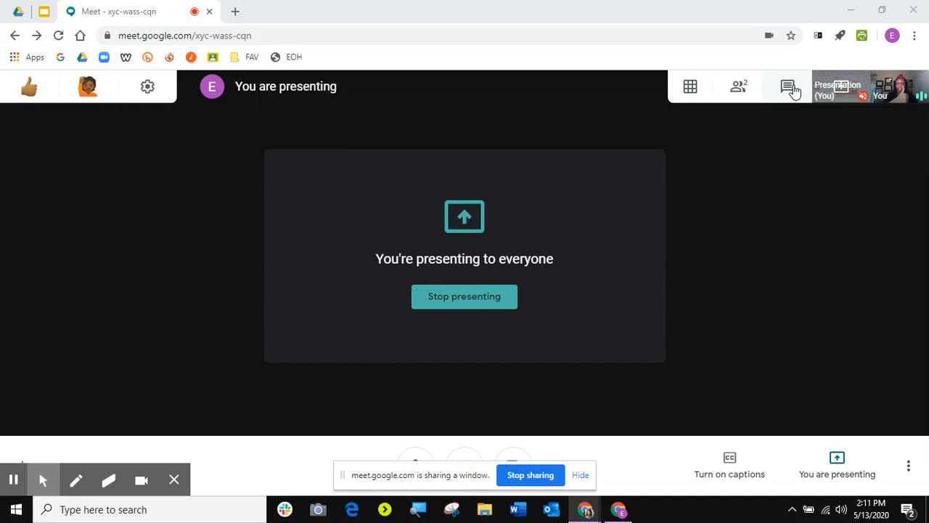
{"action": "left_click", "coordinate": [787, 87]}
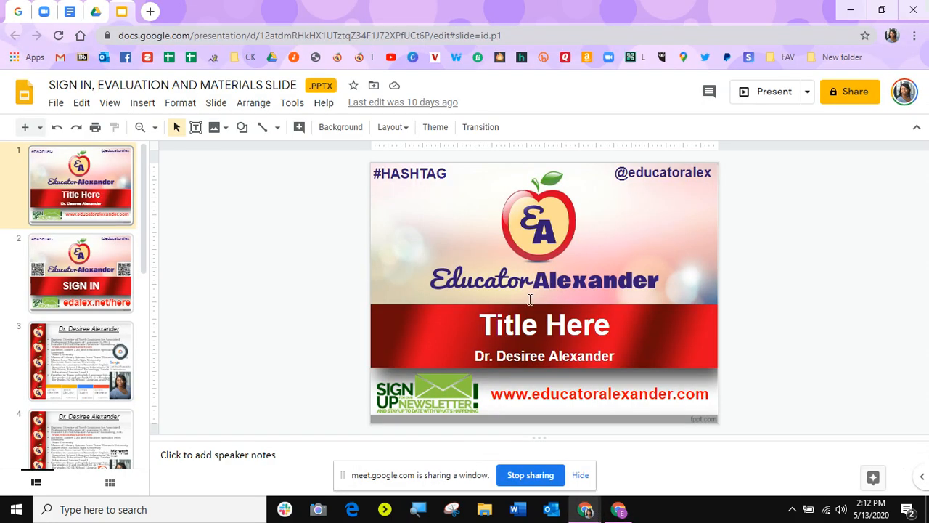
{"action": "mouse_move", "coordinate": [622, 14]}
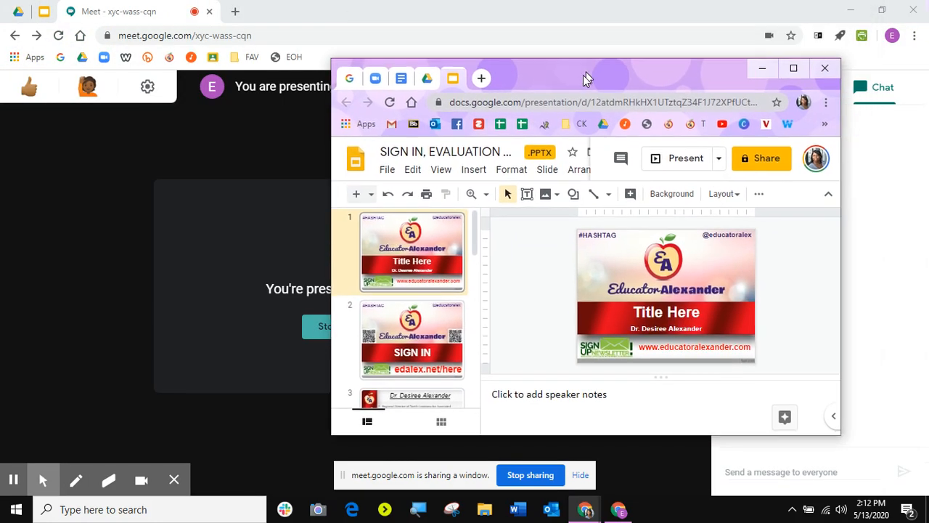
- Restore down the Slides window into the top-left corner beside the Meet chat panel
{"action": "left_click", "coordinate": [793, 68]}
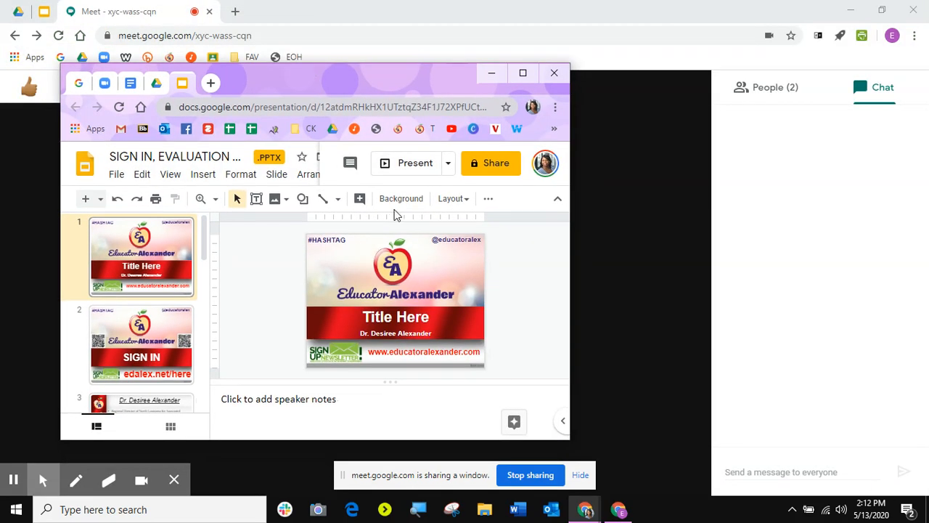
{"action": "mouse_move", "coordinate": [522, 103]}
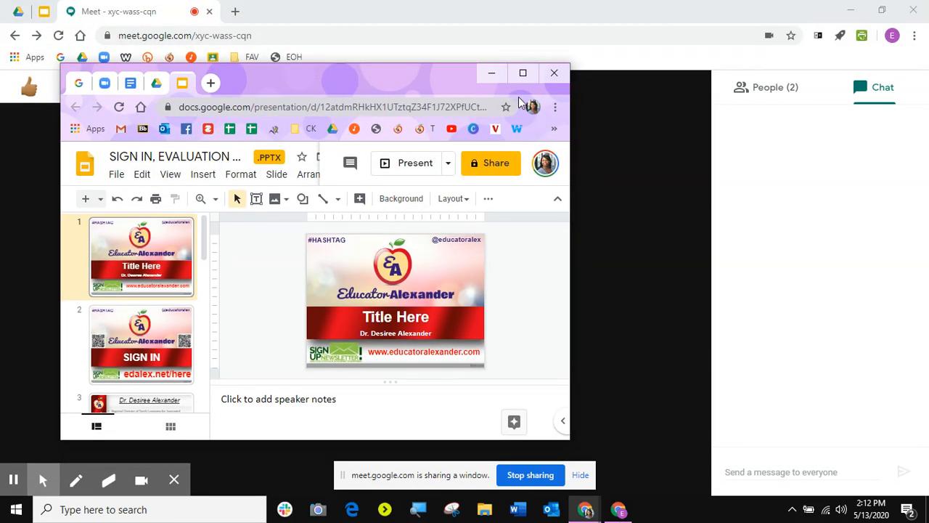
{"action": "left_click", "coordinate": [523, 73]}
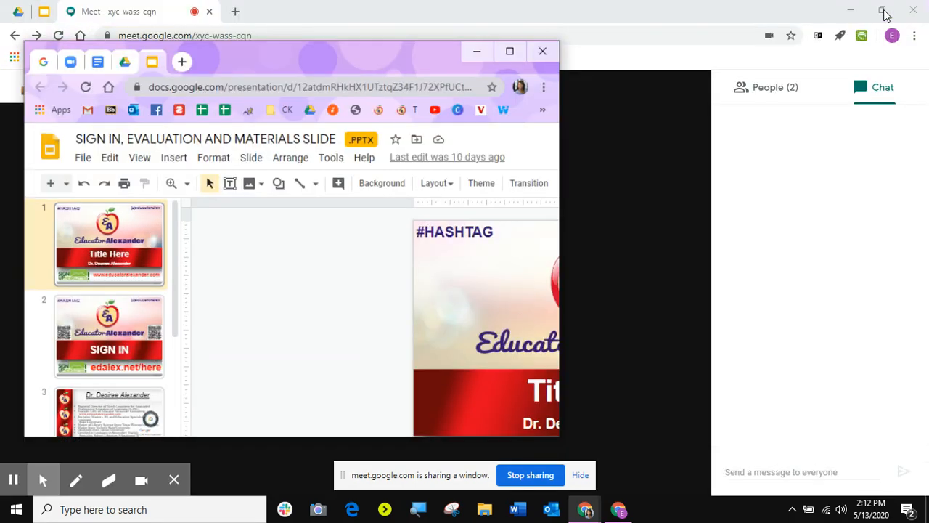
{"action": "left_click", "coordinate": [883, 12]}
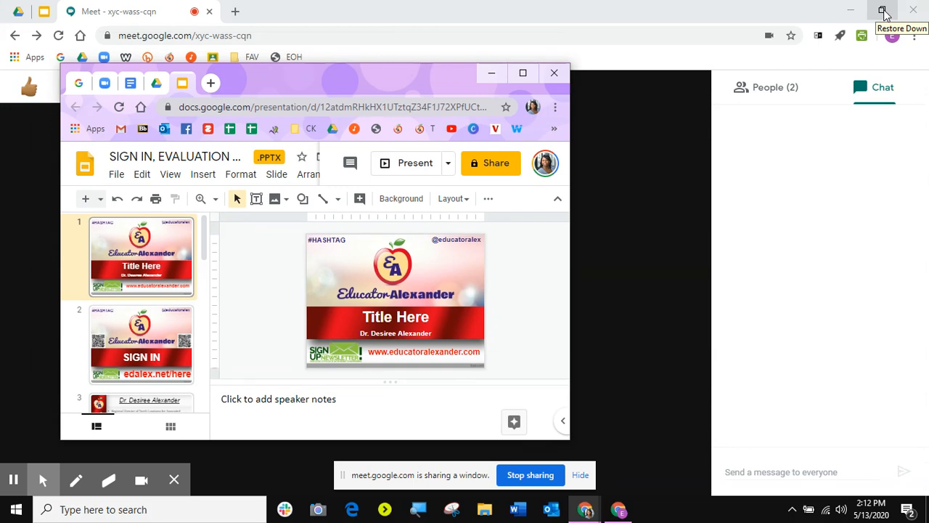
{"action": "mouse_move", "coordinate": [406, 87]}
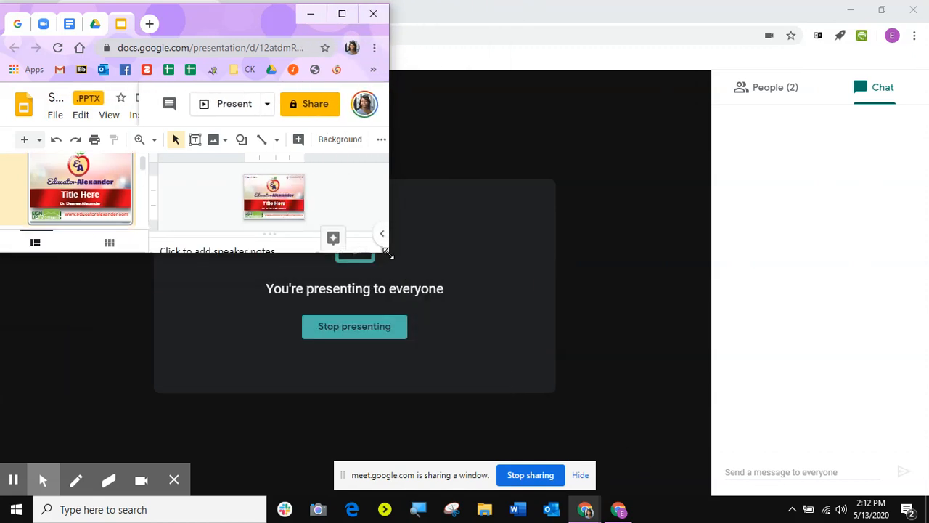
{"action": "mouse_move", "coordinate": [389, 249]}
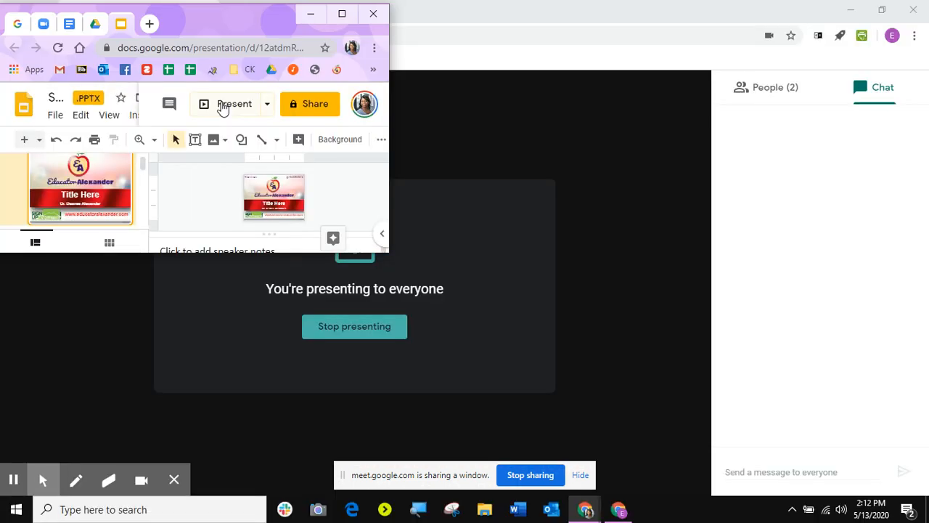
{"action": "mouse_move", "coordinate": [244, 174]}
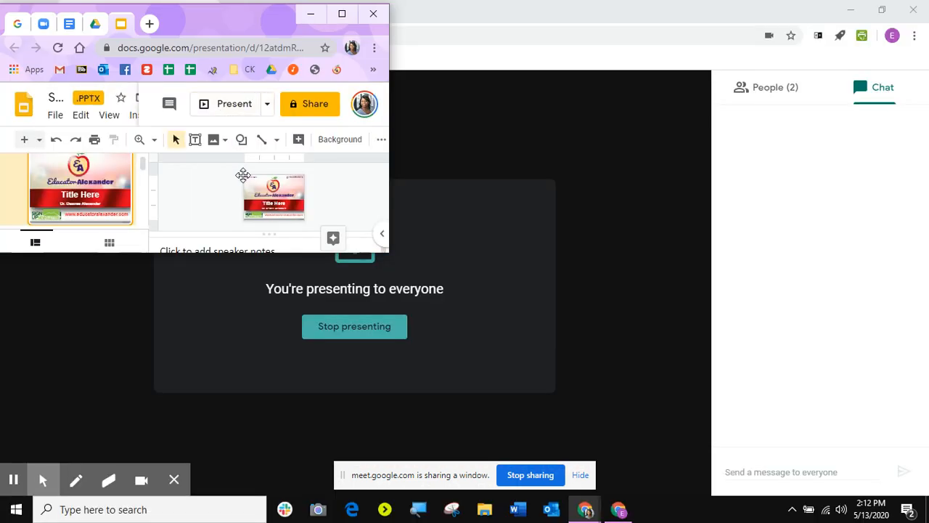
{"action": "mouse_move", "coordinate": [234, 103]}
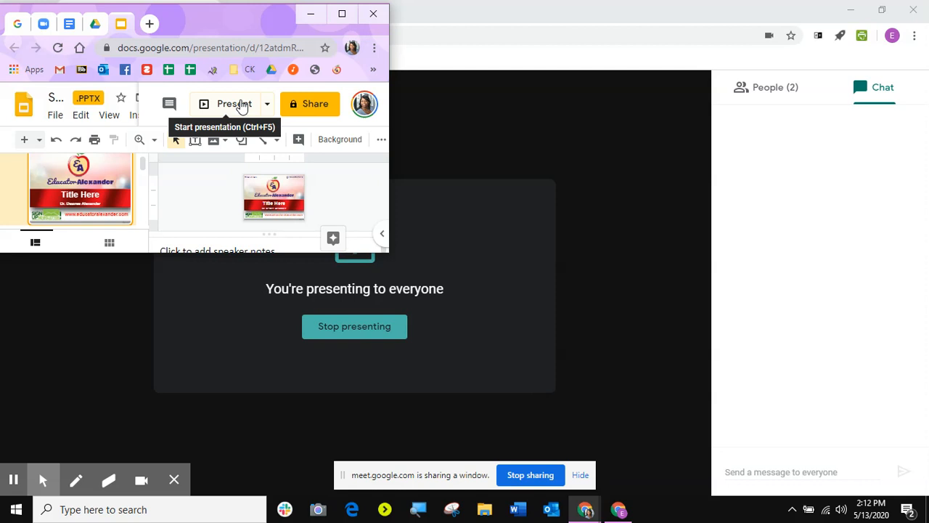
{"action": "mouse_move", "coordinate": [305, 133]}
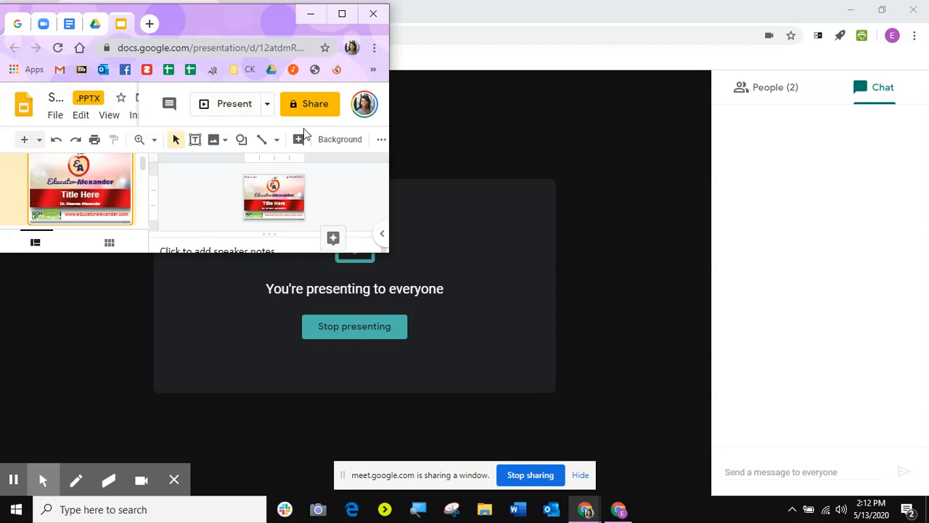
{"action": "mouse_move", "coordinate": [267, 109]}
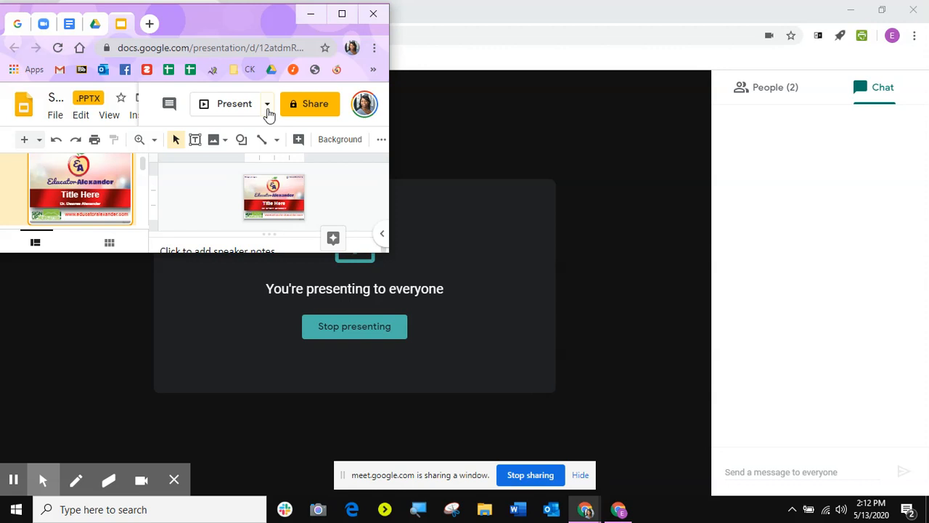
- Bring up the Present dropdown listing Presenter view and Present from beginning
{"action": "left_click", "coordinate": [268, 103]}
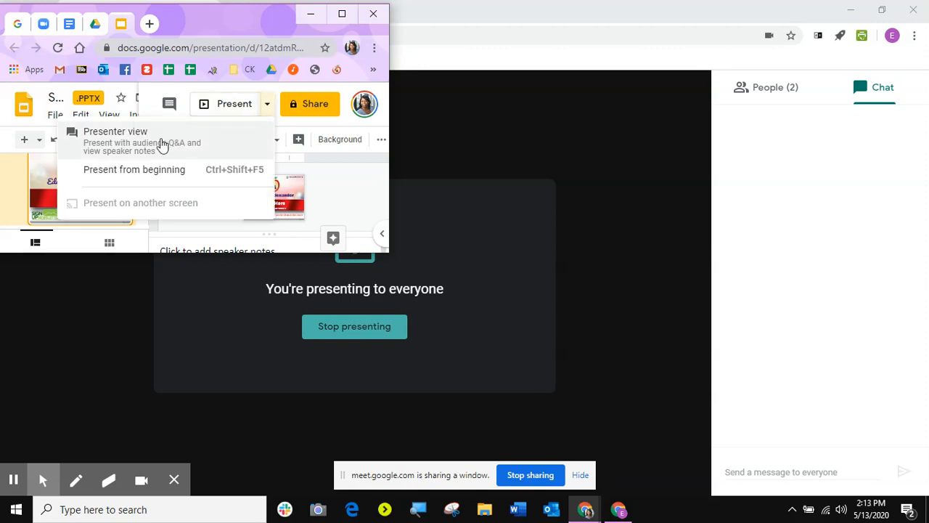
- Start the slideshow in Presenter view on slide 1 of 9 with the timer running
{"action": "left_click", "coordinate": [117, 131]}
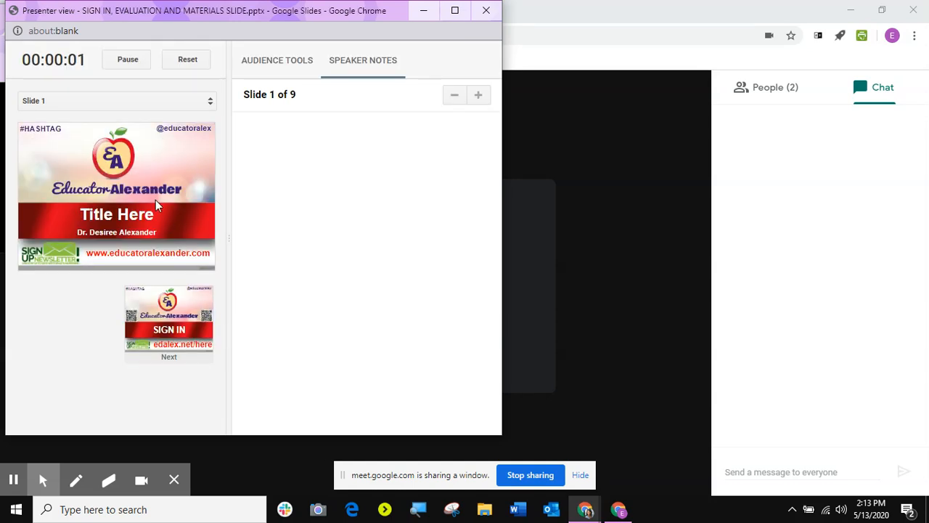
{"action": "mouse_move", "coordinate": [377, 269]}
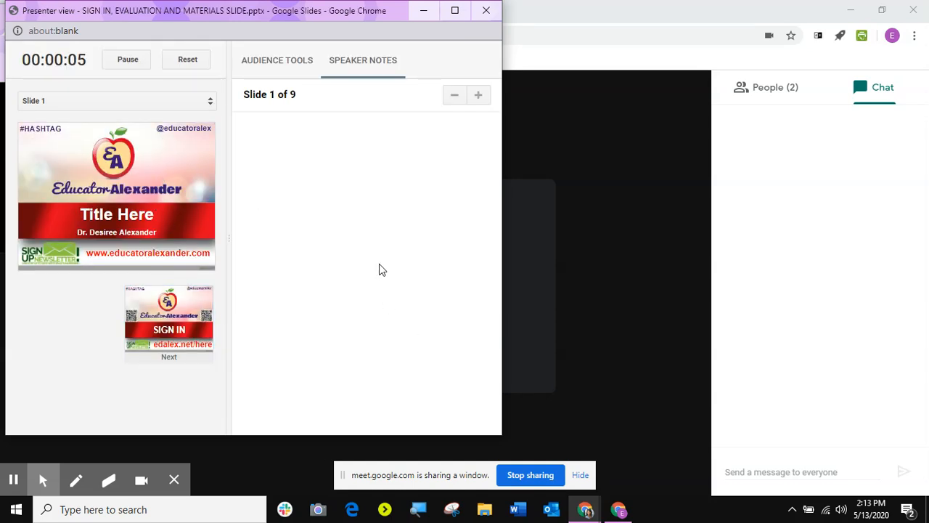
{"action": "mouse_move", "coordinate": [409, 189]}
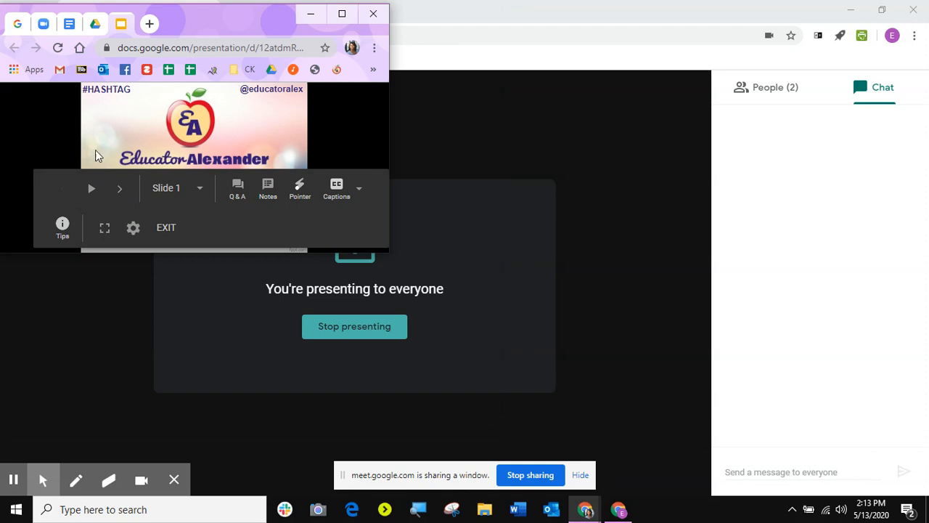
- Advance the slideshow to slide 4, the Dr. Desiree Alexander biography
{"action": "left_click", "coordinate": [120, 189]}
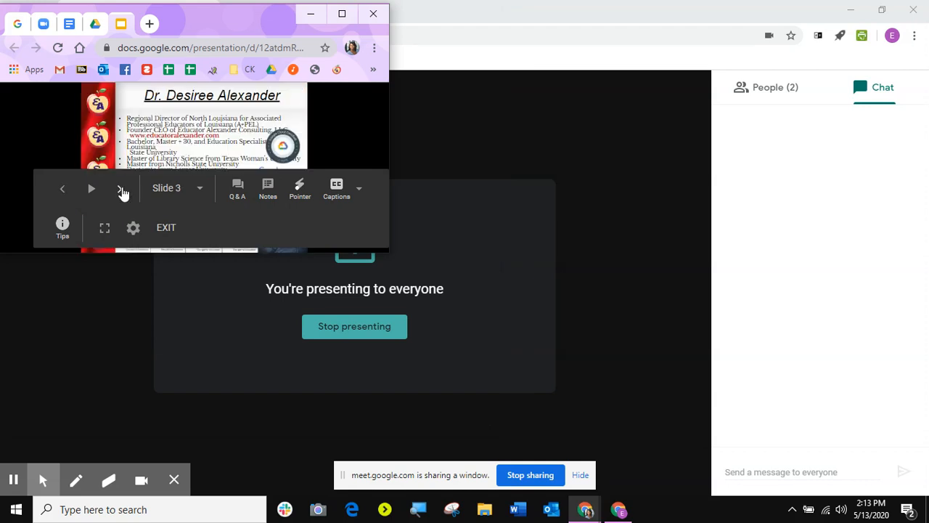
{"action": "left_click", "coordinate": [119, 189]}
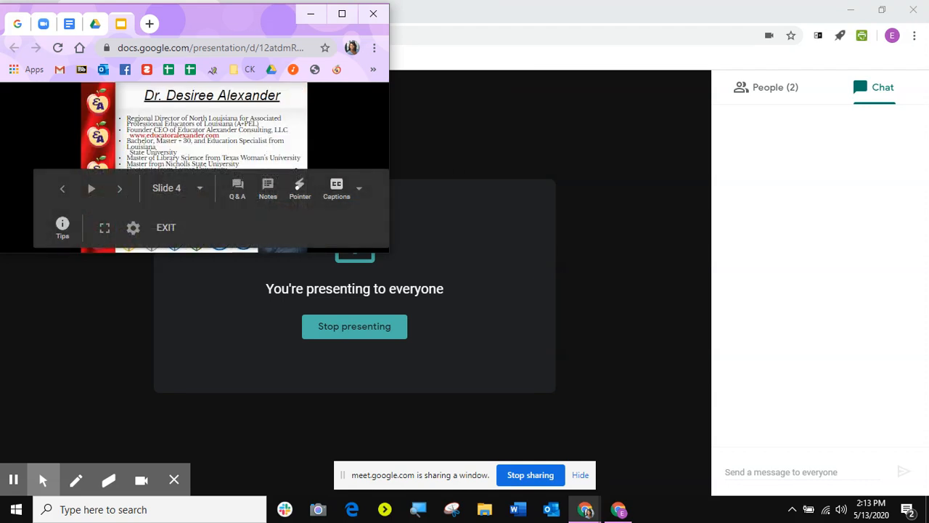
{"action": "mouse_move", "coordinate": [662, 252]}
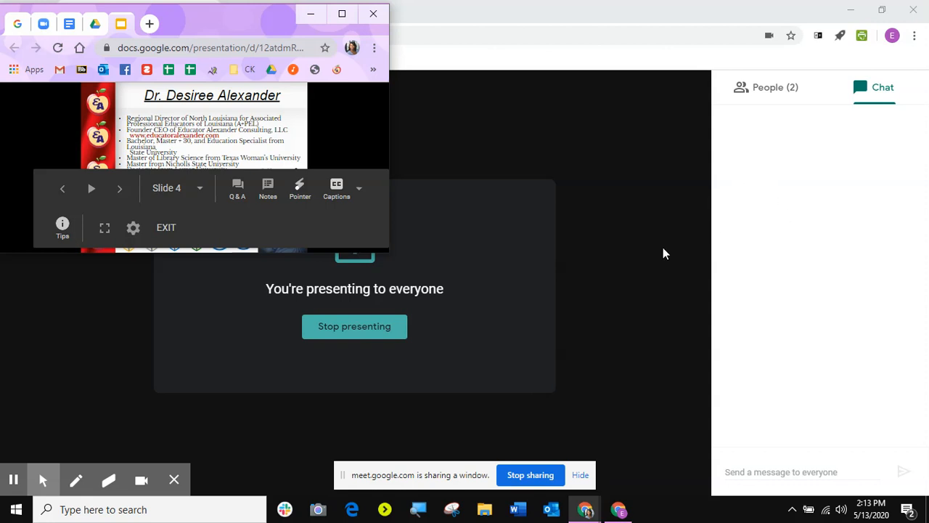
{"action": "mouse_move", "coordinate": [641, 308]}
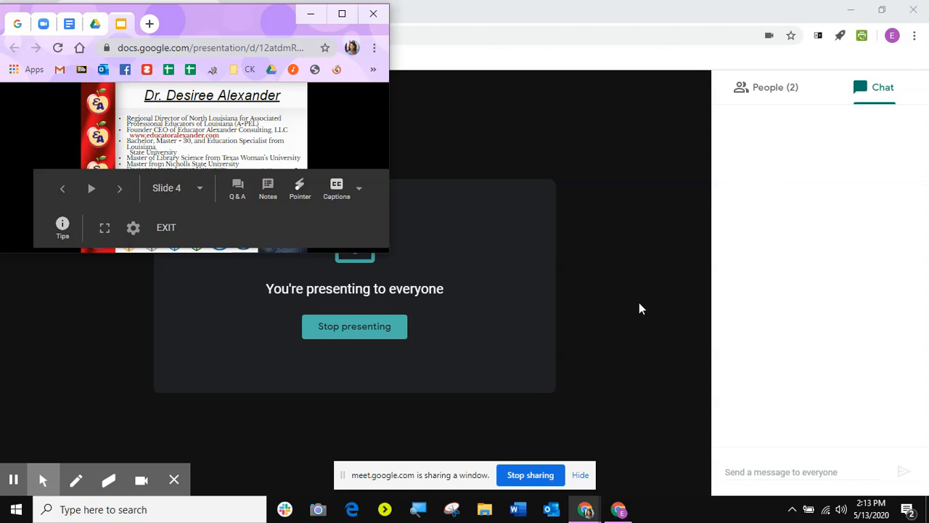